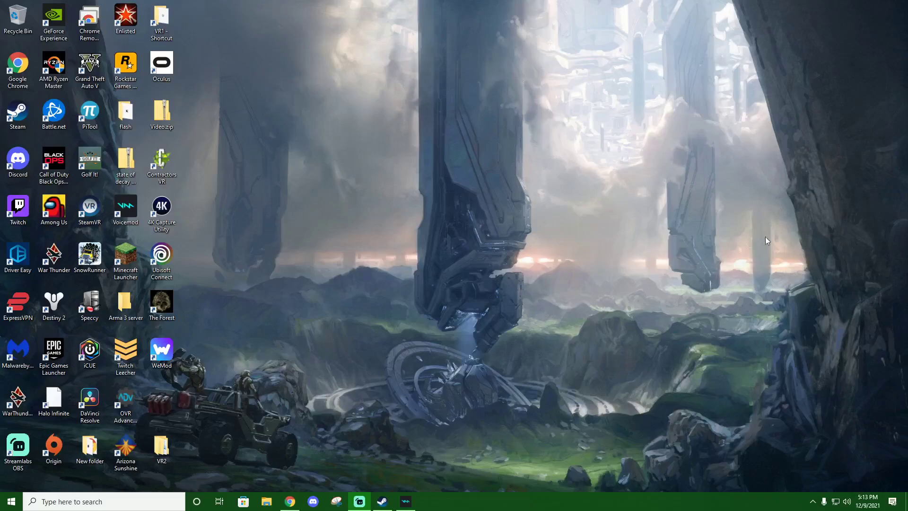
mouse_move(327, 207)
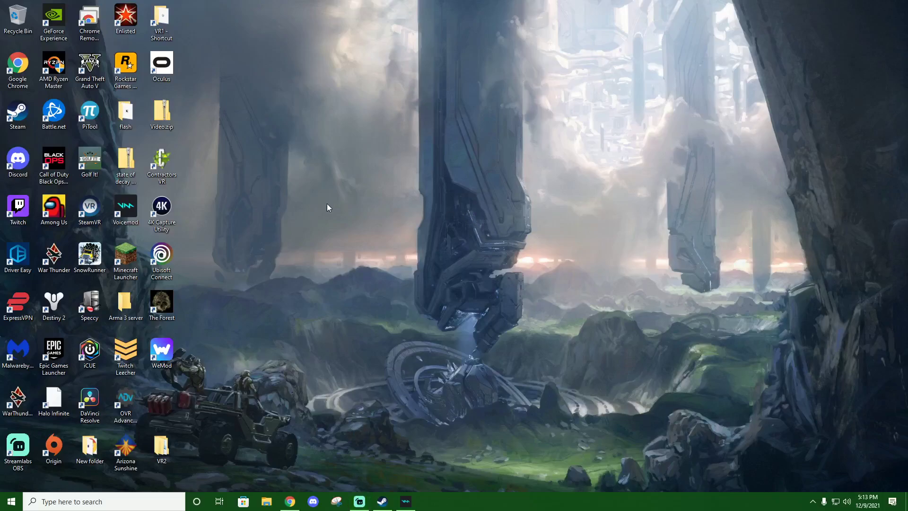
Try Halo Infinite from the desktop, then launch the Xbox app from Start search's Recent list
click(53, 399)
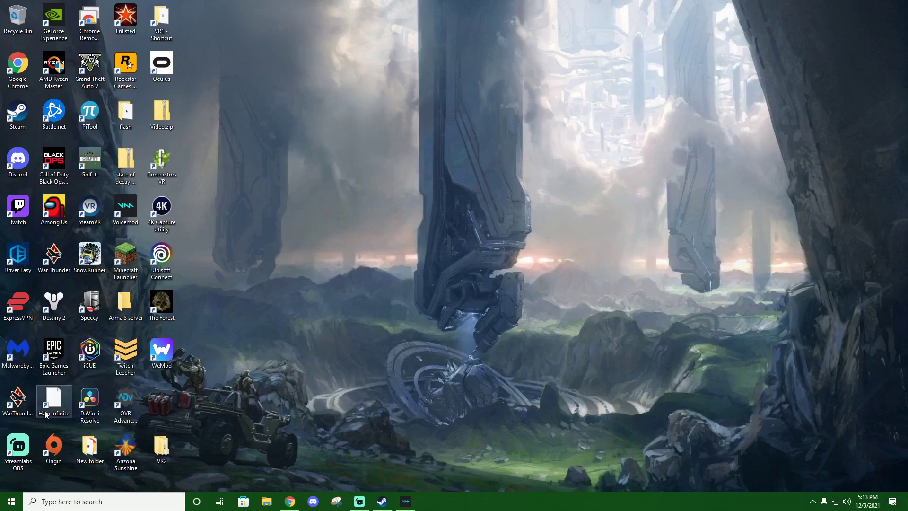
mouse_move(53, 400)
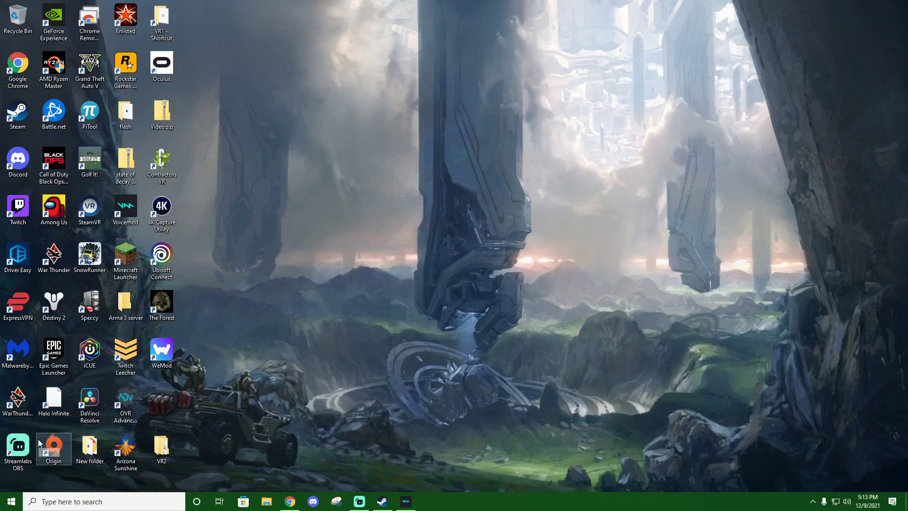
click(104, 502)
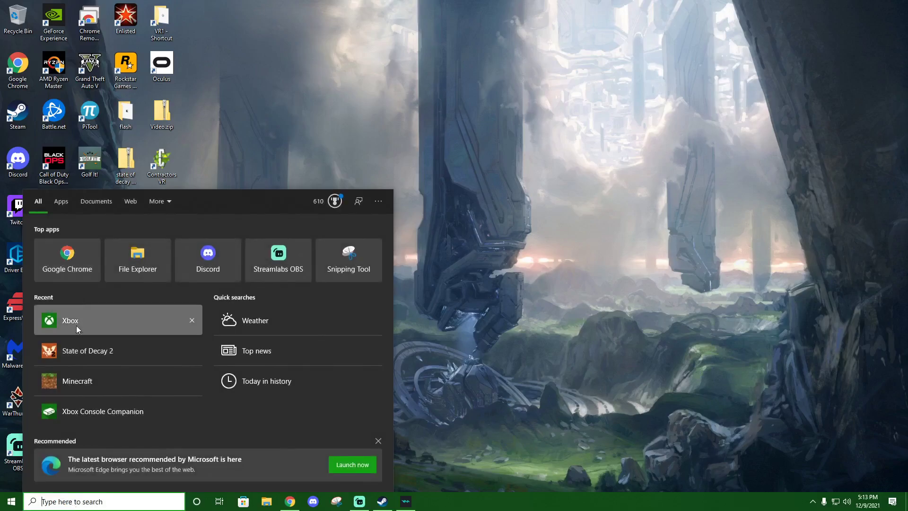
click(69, 321)
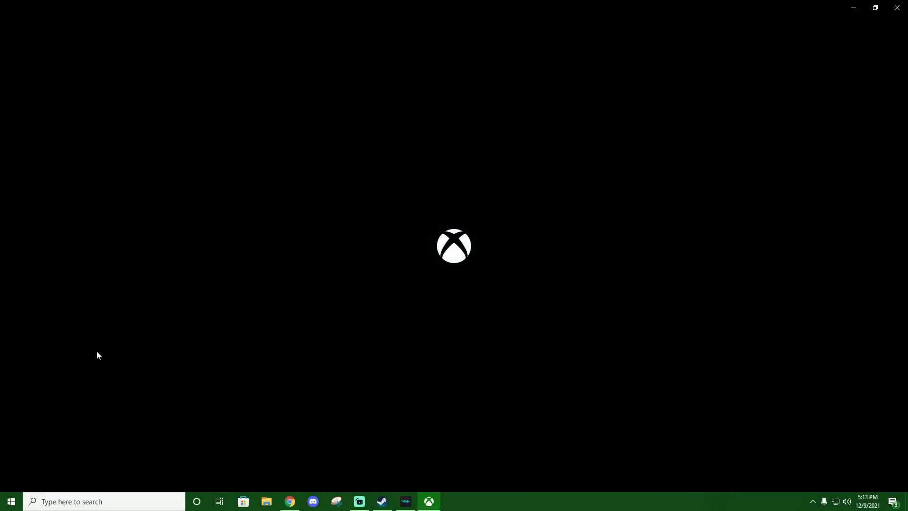
mouse_move(236, 442)
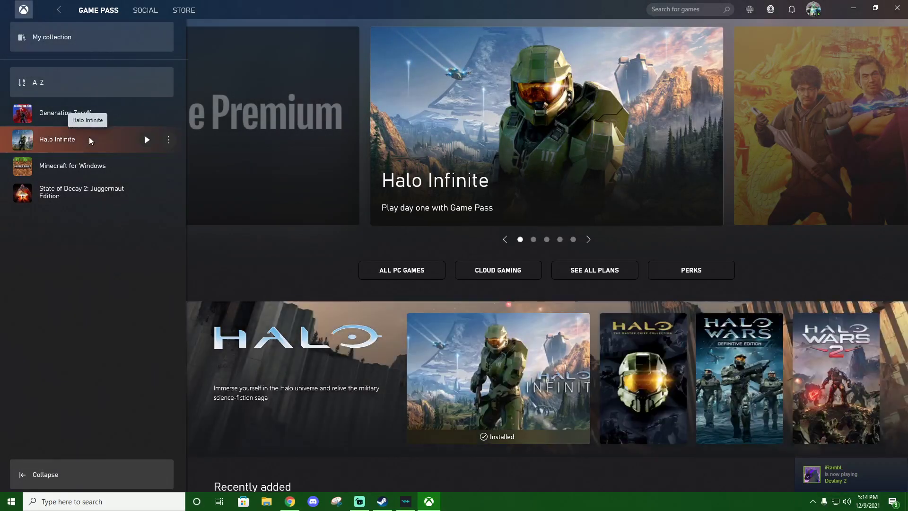
Start Halo Infinite from My collection and close the Gaming Services Store window that appears
click(57, 139)
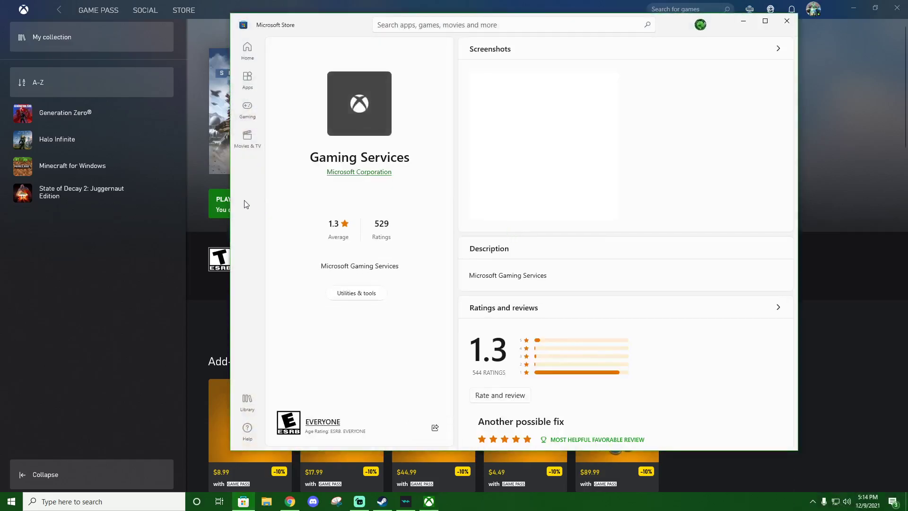
mouse_move(427, 126)
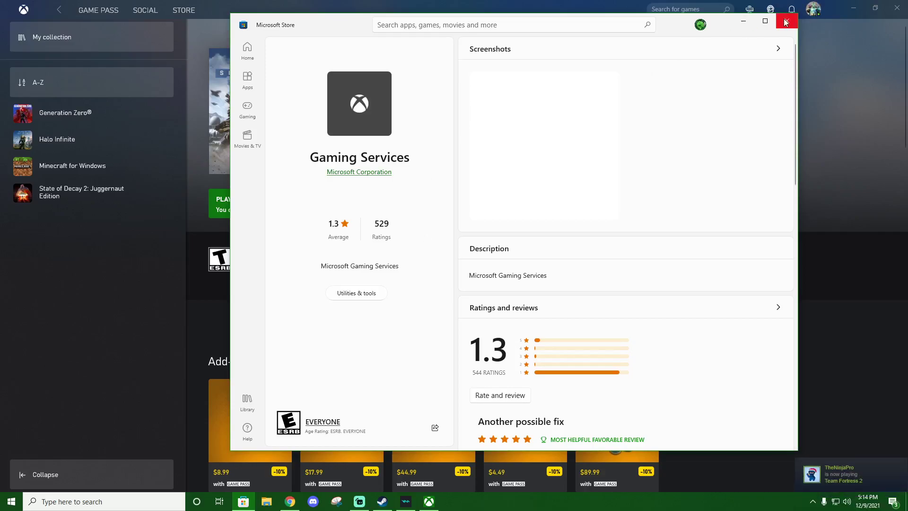
click(786, 21)
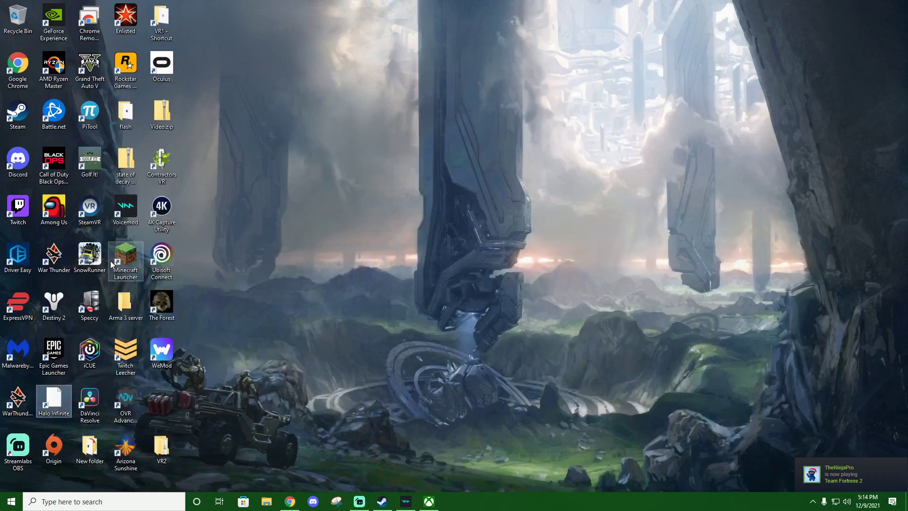
Reopen the Gaming Services Store page from the taskbar
click(243, 502)
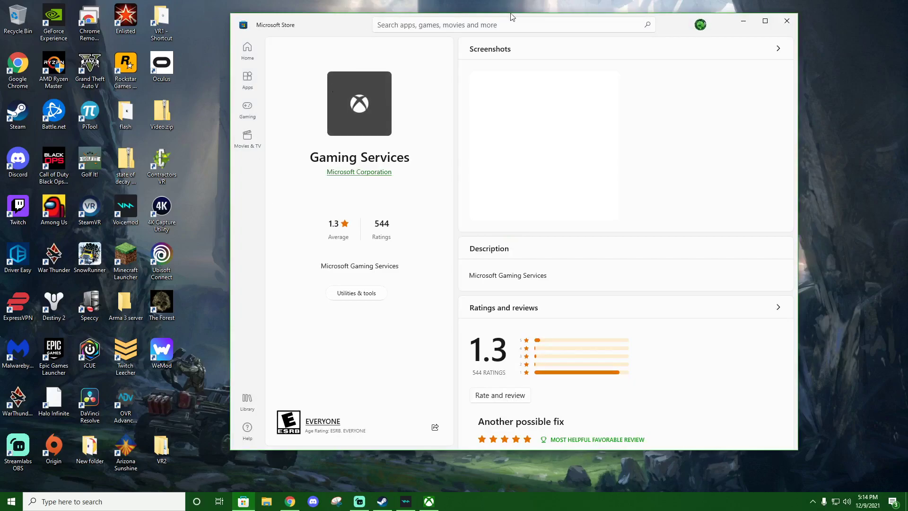
mouse_move(327, 142)
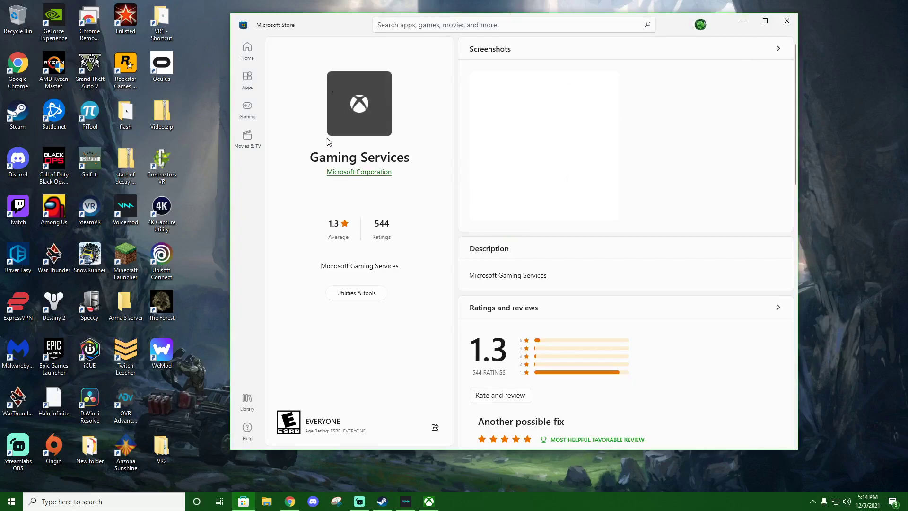
mouse_move(382, 229)
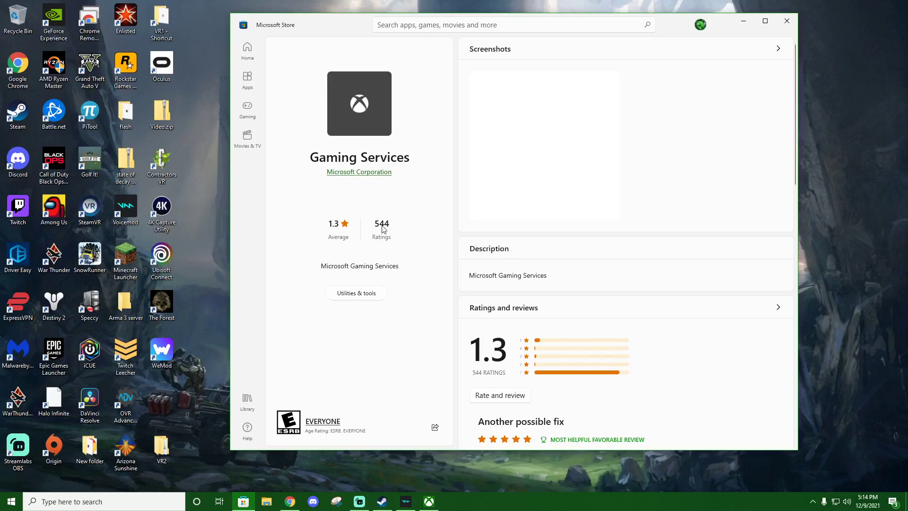
mouse_move(347, 238)
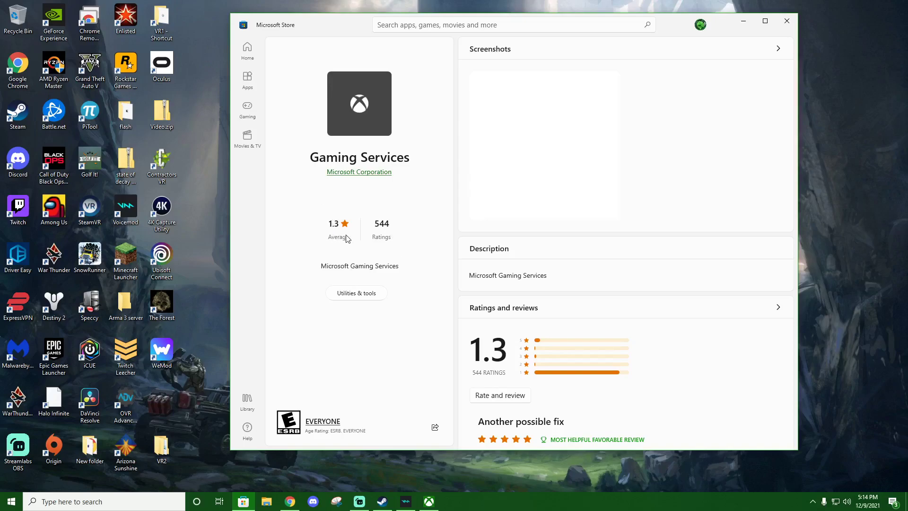
Scroll the Gaming Services page down to its Ratings and reviews section
scroll(down, 3)
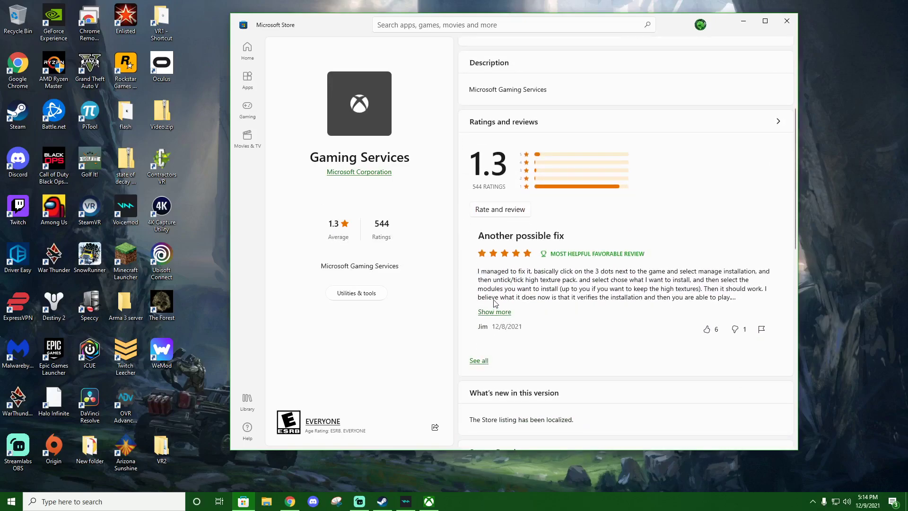
mouse_move(564, 278)
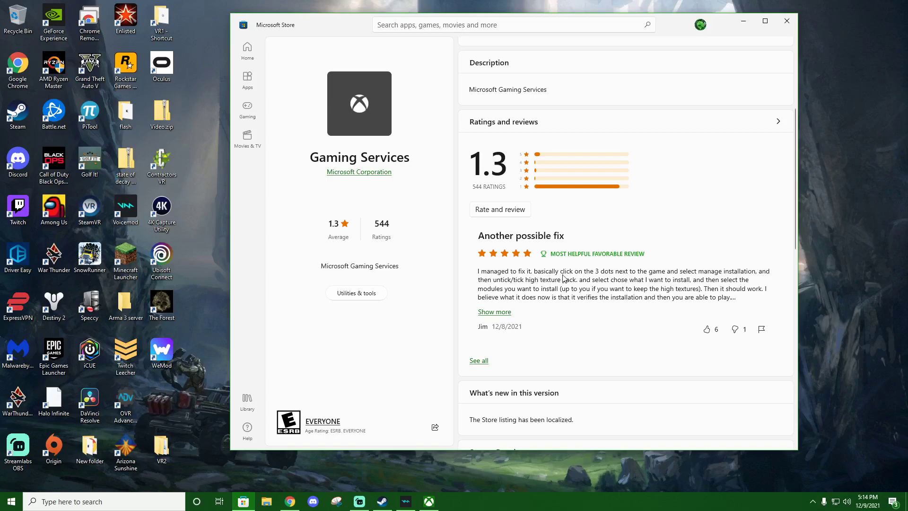
mouse_move(637, 280)
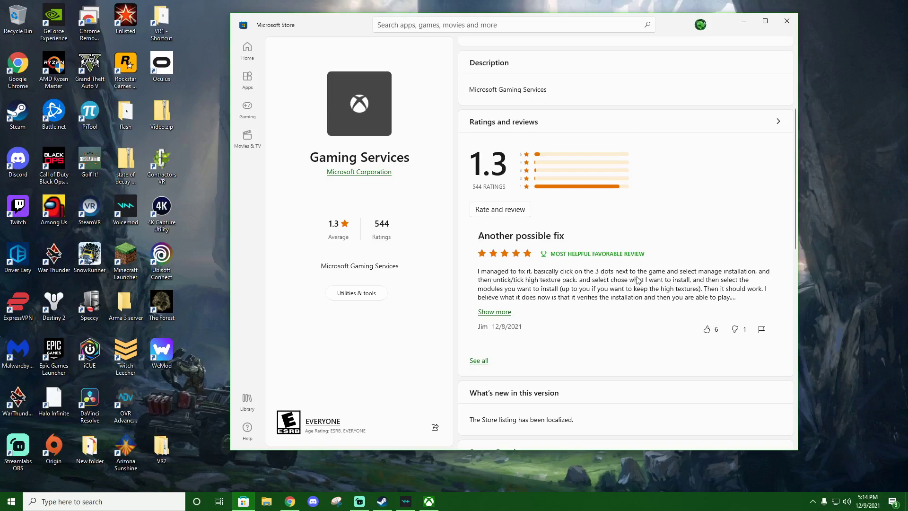
mouse_move(763, 278)
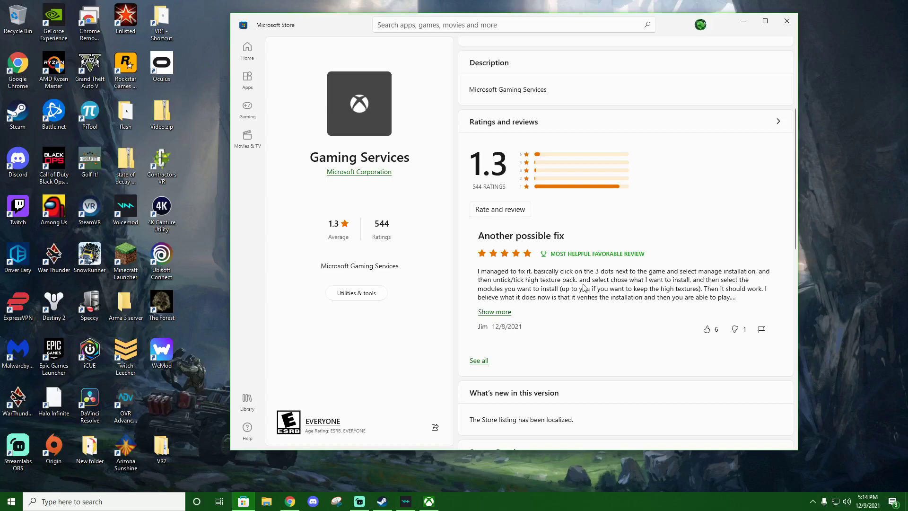
mouse_move(606, 288)
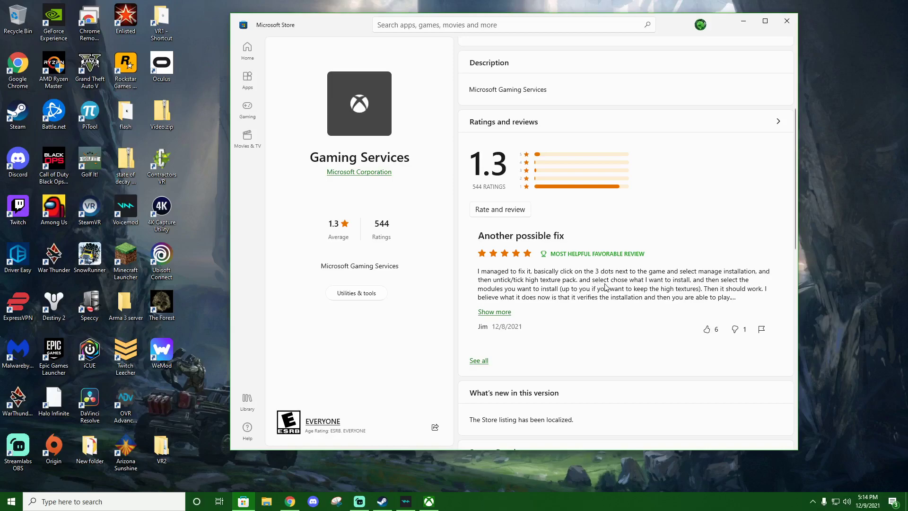
mouse_move(352, 296)
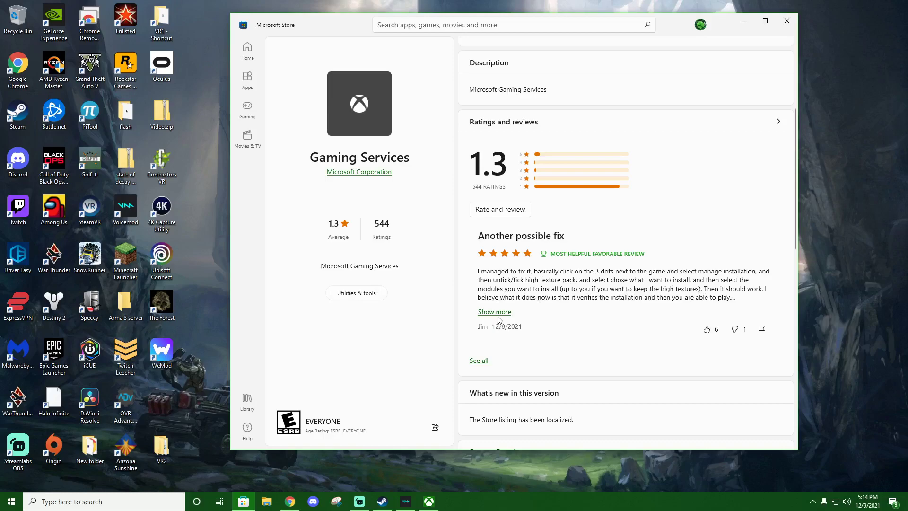
Show the full Most helpful PC reviews list and scroll until 'Another Possible Fix' appears
click(479, 361)
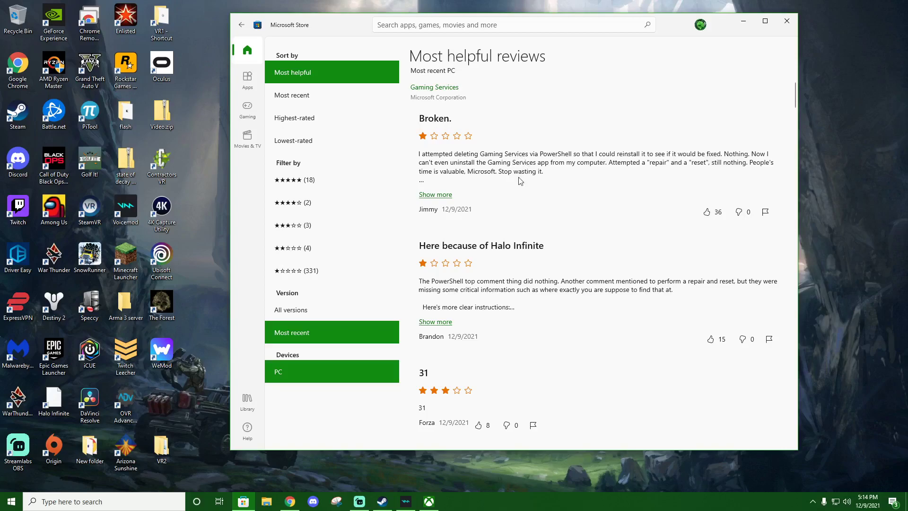
mouse_move(470, 254)
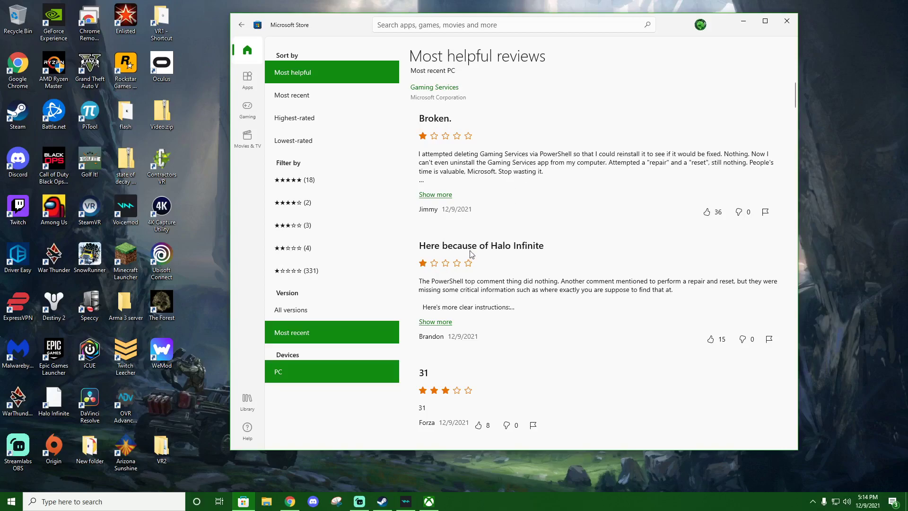
mouse_move(512, 289)
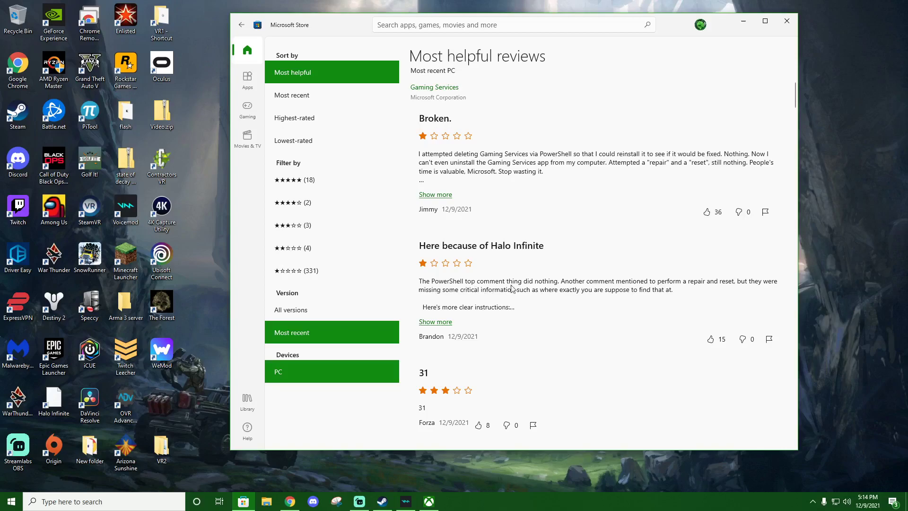
scroll(down, 3)
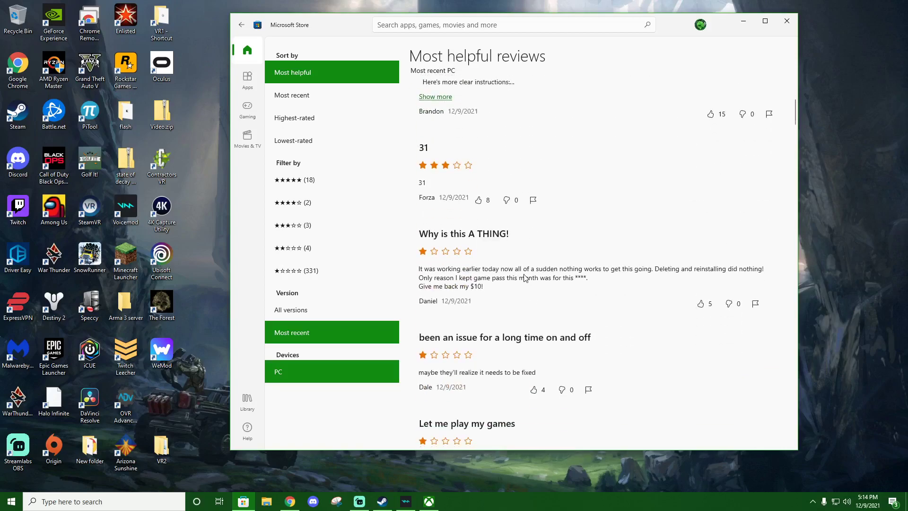
scroll(down, 3)
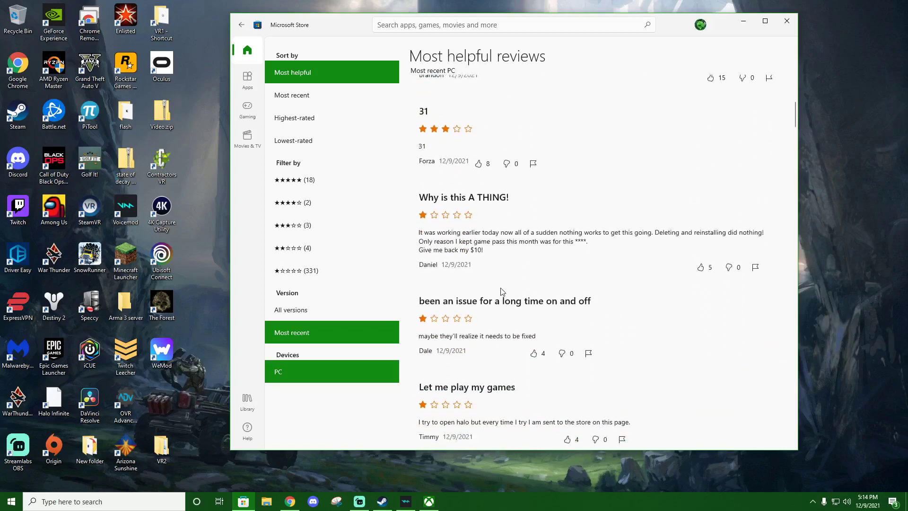
scroll(down, 3)
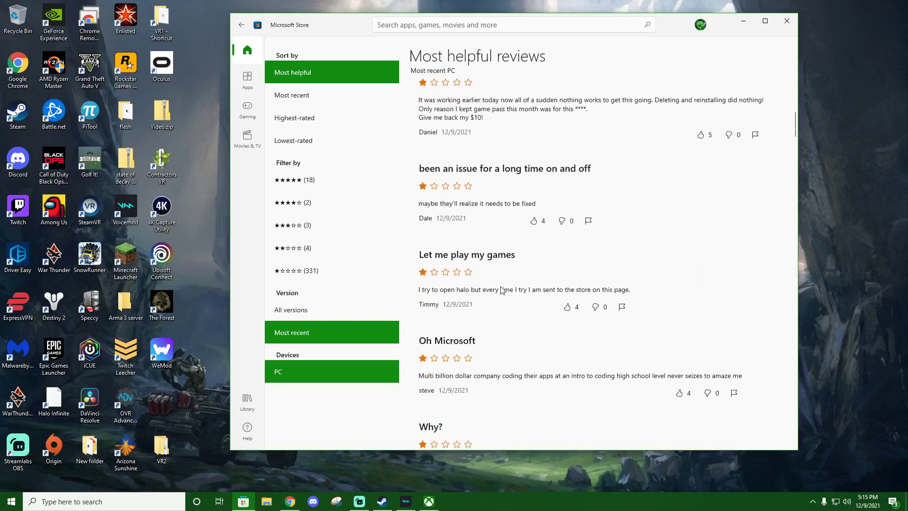
scroll(down, 3)
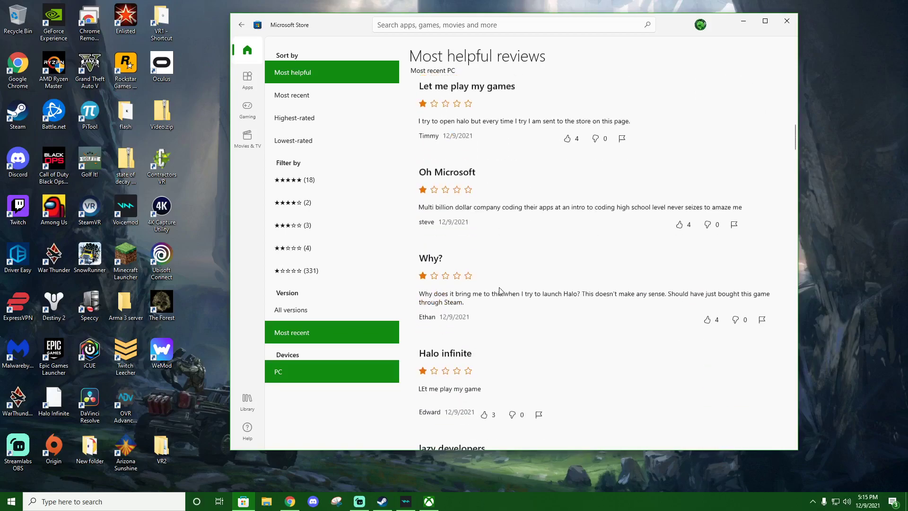
scroll(down, 3)
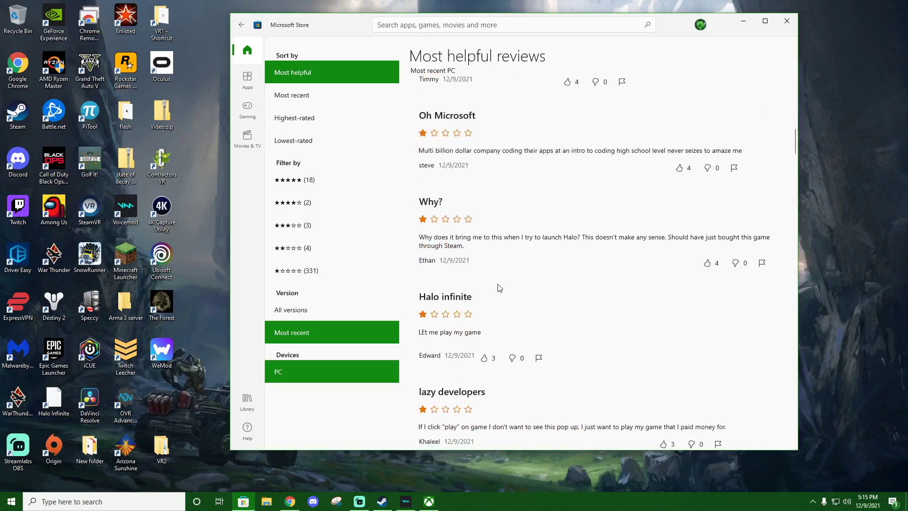
scroll(down, 3)
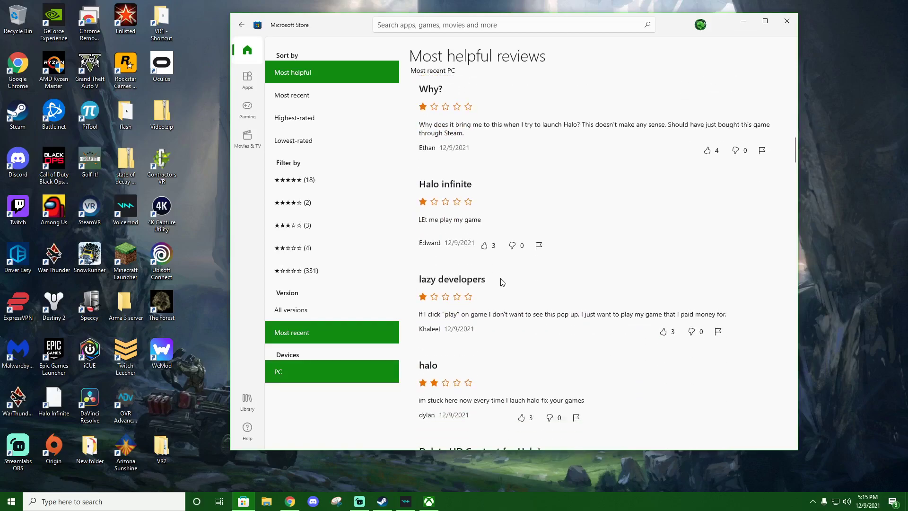
mouse_move(499, 284)
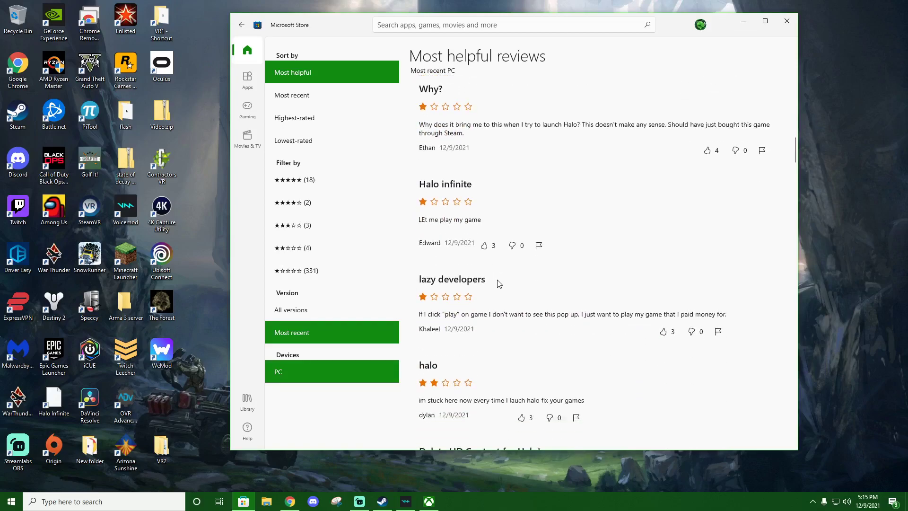
mouse_move(481, 326)
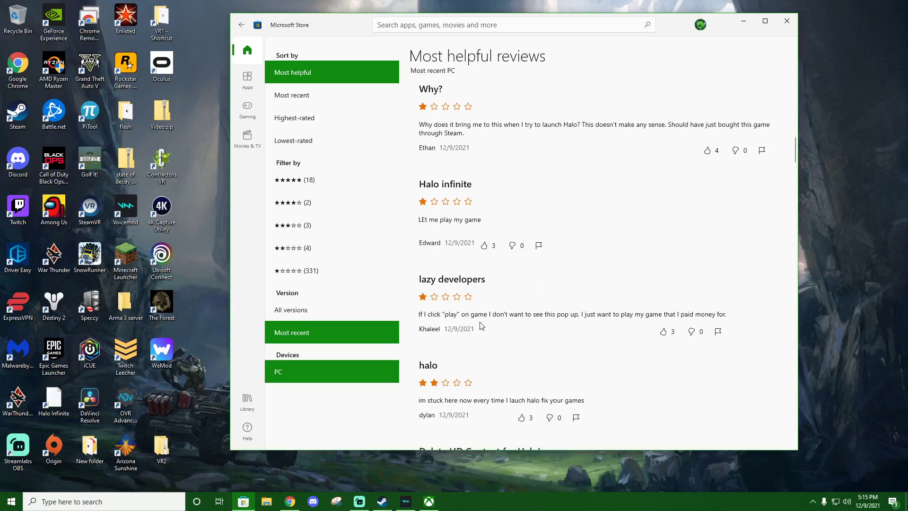
mouse_move(560, 328)
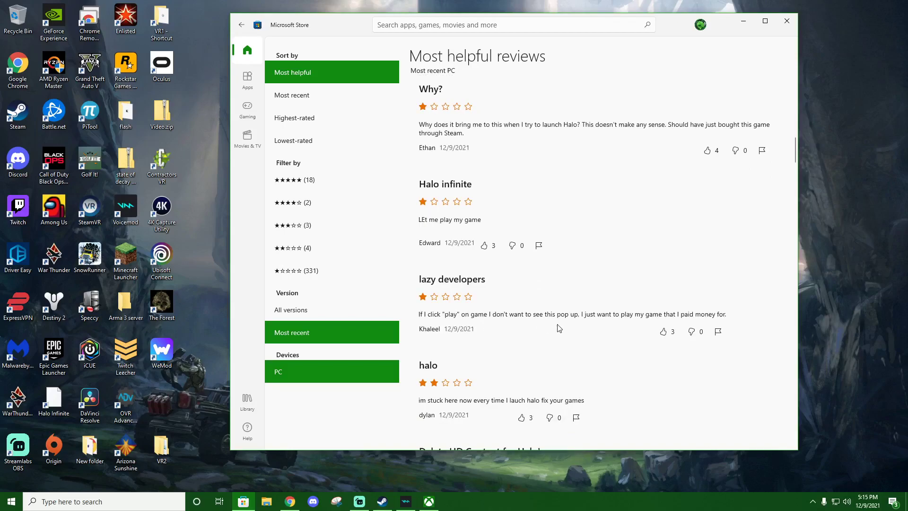
mouse_move(671, 373)
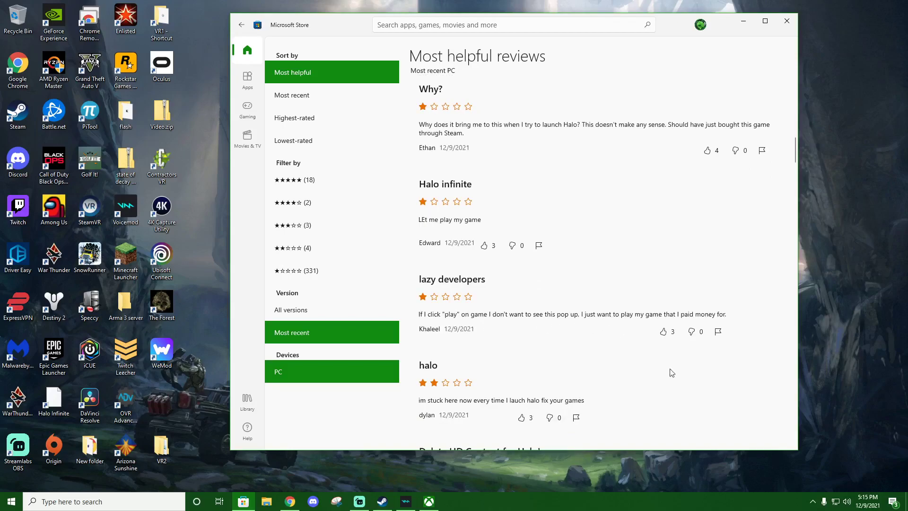
mouse_move(706, 381)
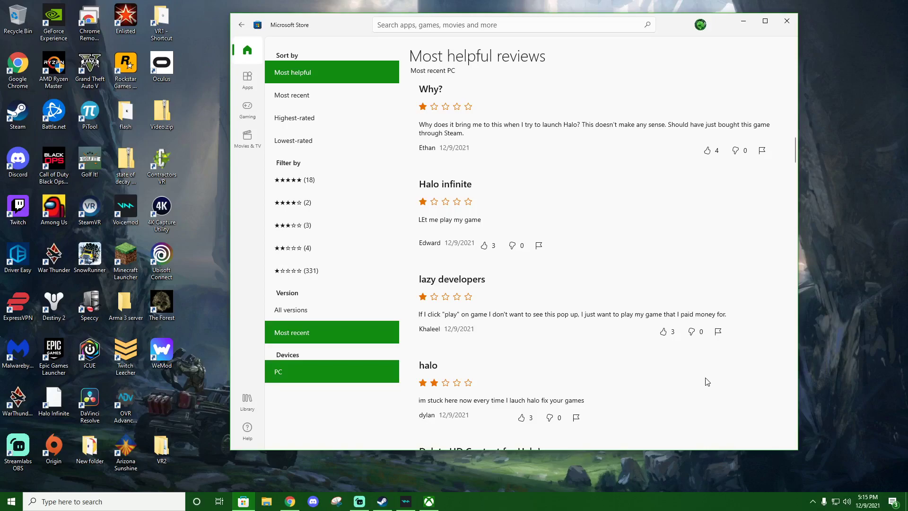
scroll(down, 3)
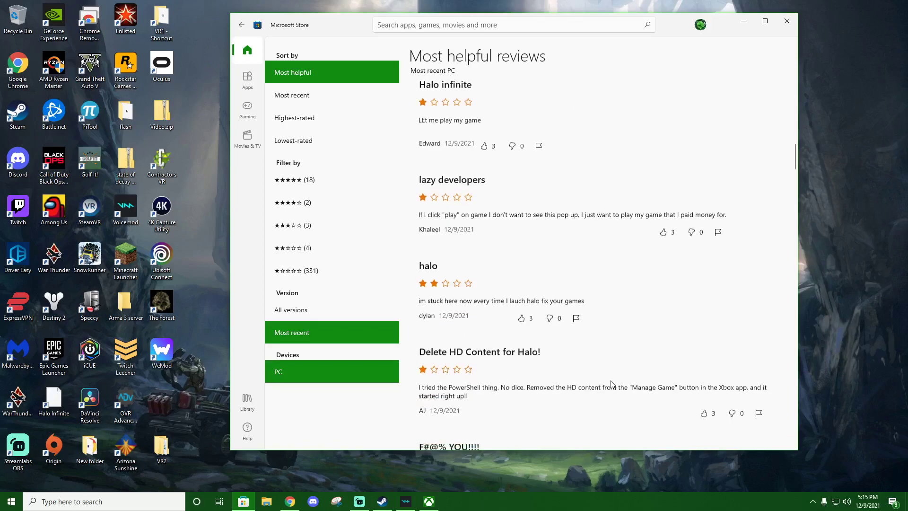
scroll(down, 3)
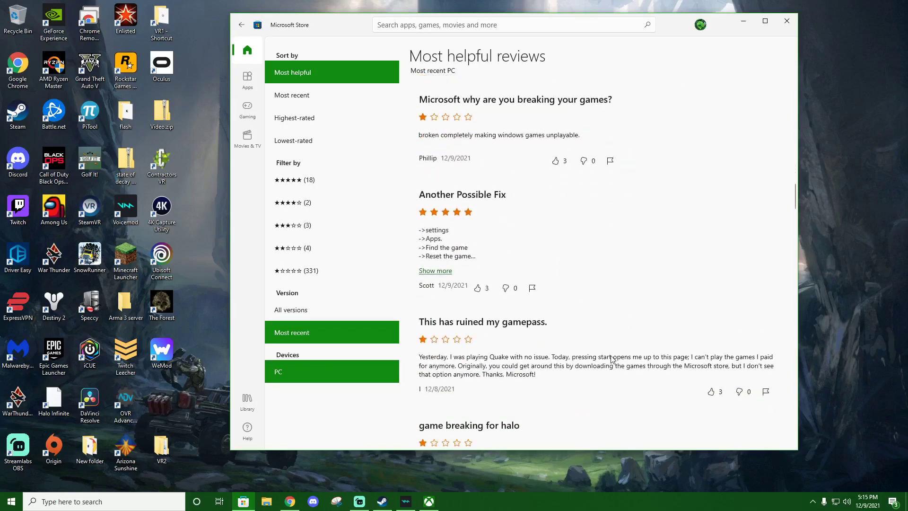
mouse_move(438, 253)
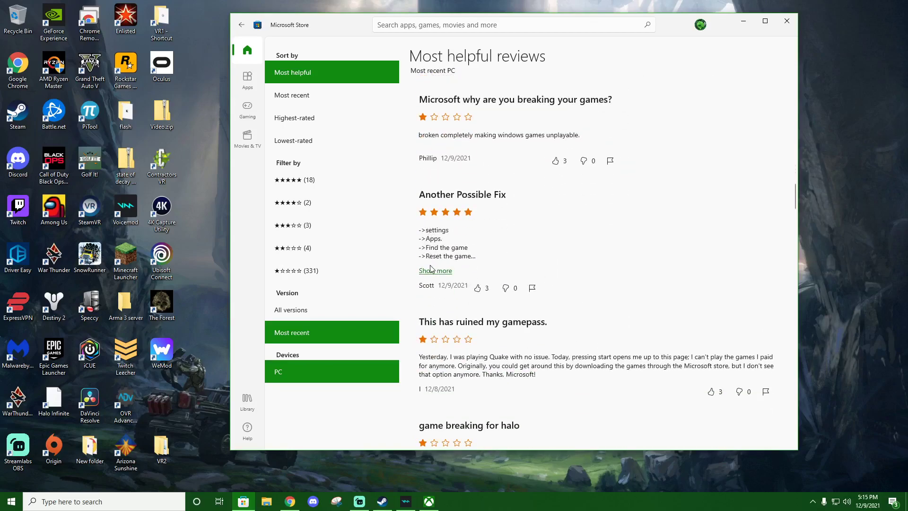
Read the full 'Another Possible Fix' review, close it, and filter reviews to five-star only
click(435, 271)
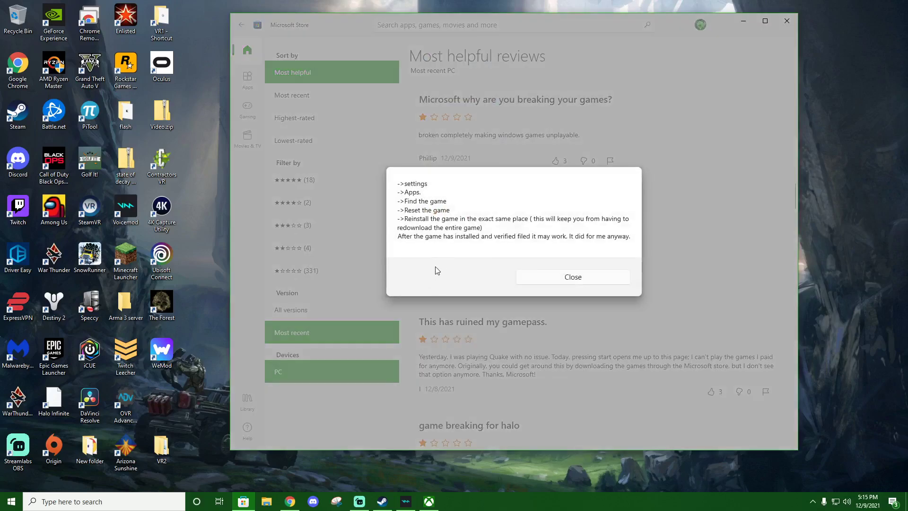
mouse_move(446, 226)
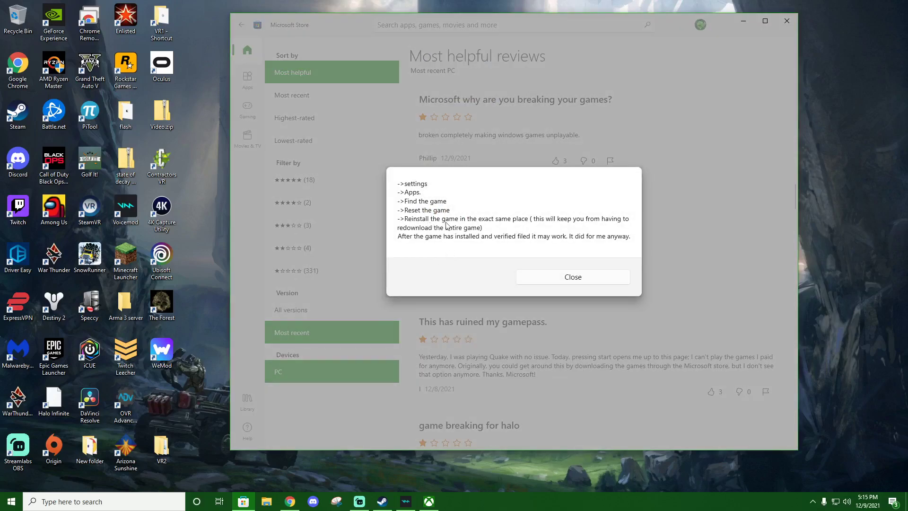
click(572, 277)
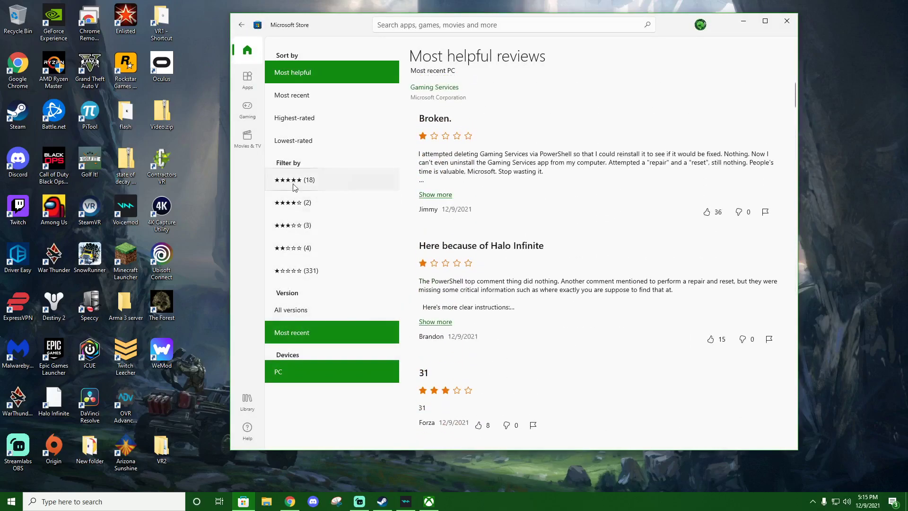
click(293, 180)
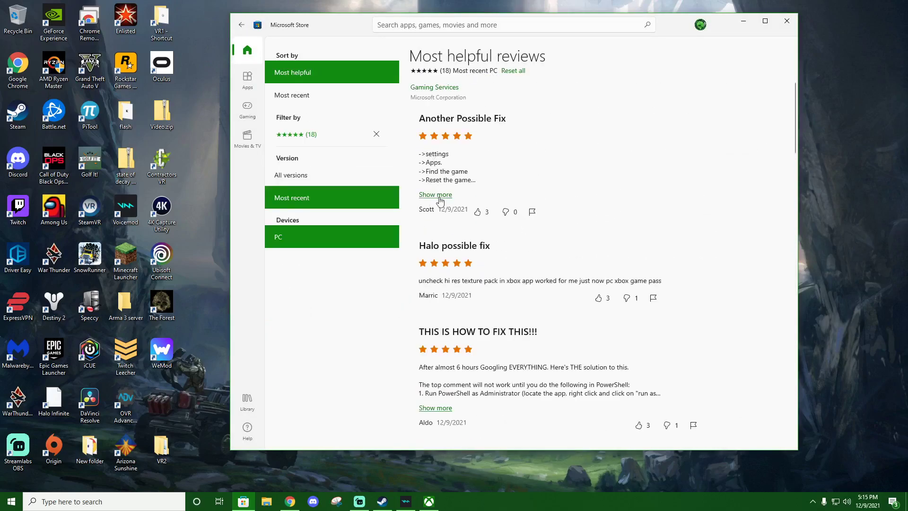
mouse_move(446, 292)
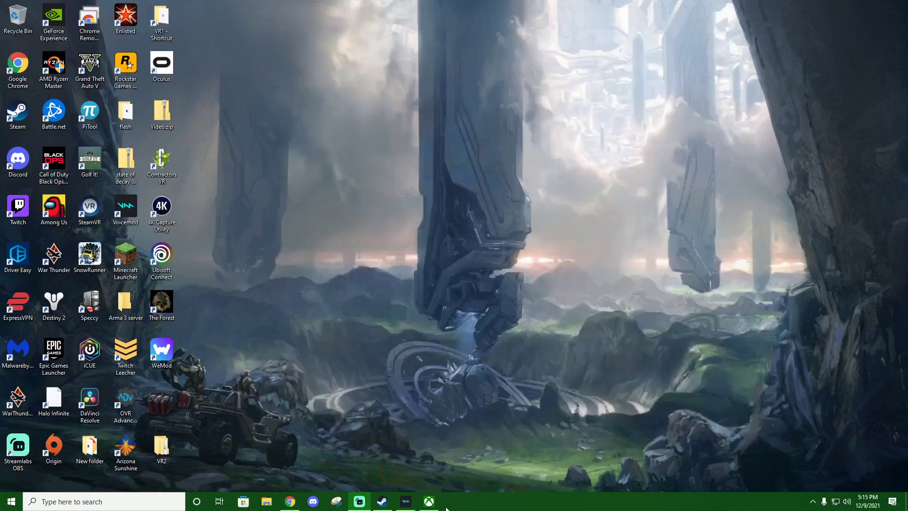
Switch to the Xbox app and choose Manage Game from Halo Infinite's ... menu
click(429, 501)
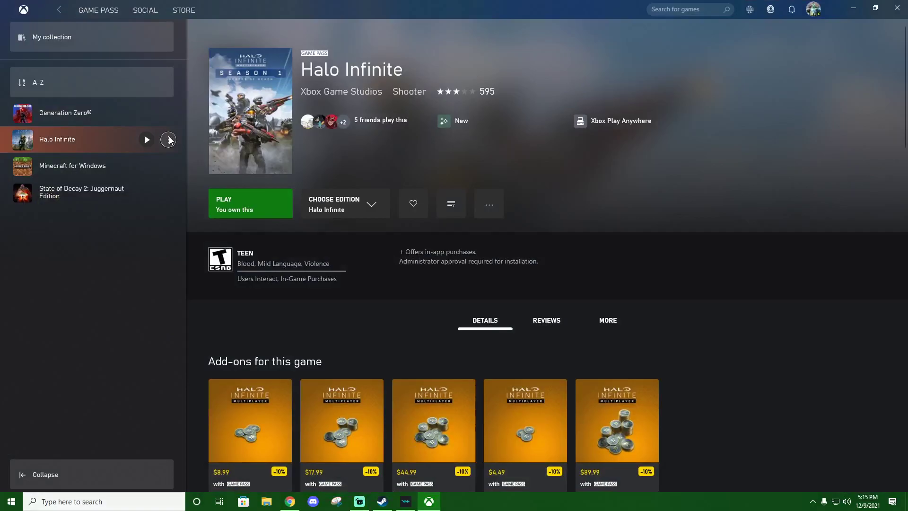
click(168, 140)
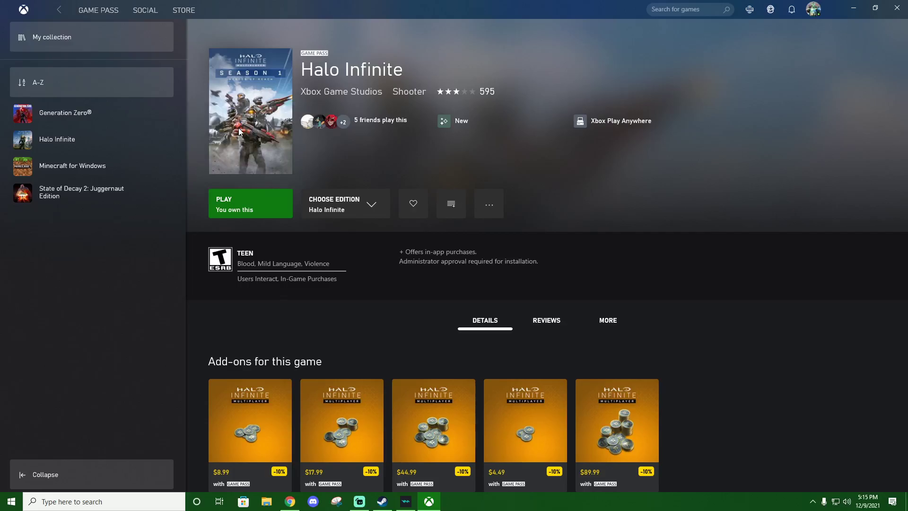
mouse_move(416, 247)
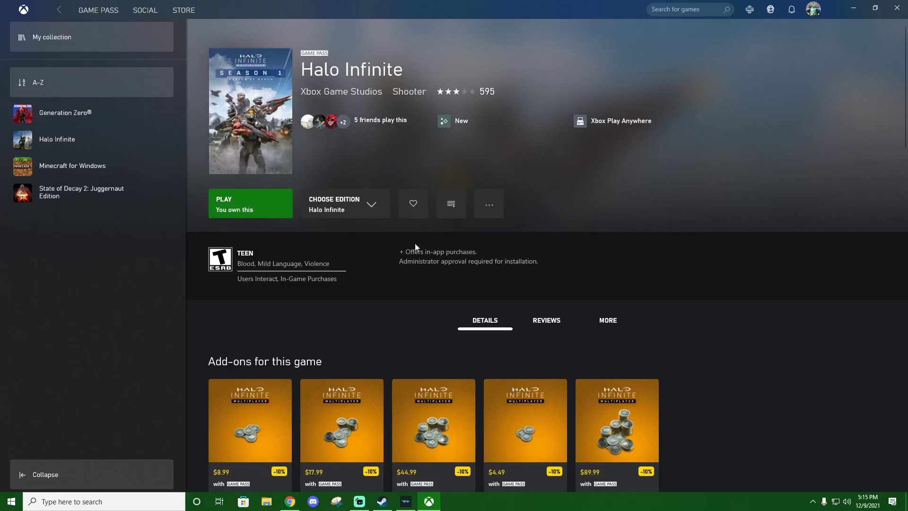
click(488, 204)
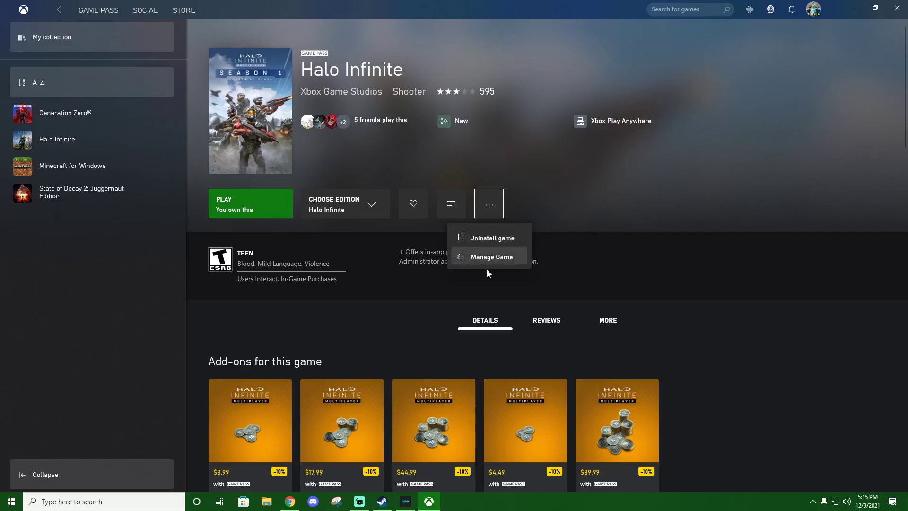
click(492, 256)
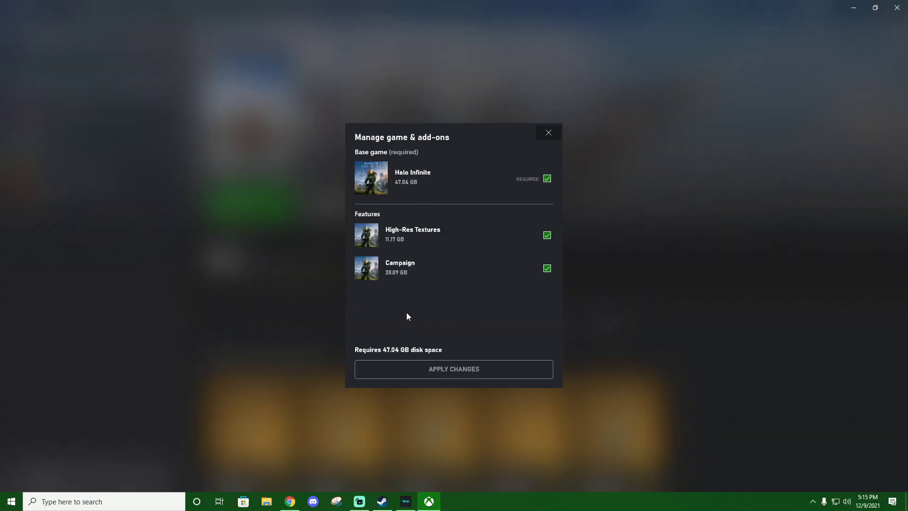
Uncheck High-Res Textures, apply the changes, and view Halo Infinite's 61.8 GB install progress
click(546, 235)
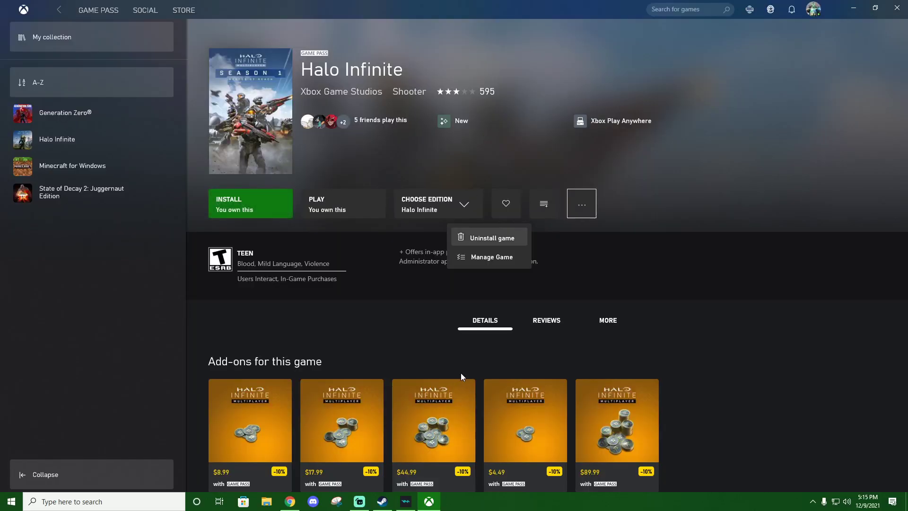
mouse_move(382, 311)
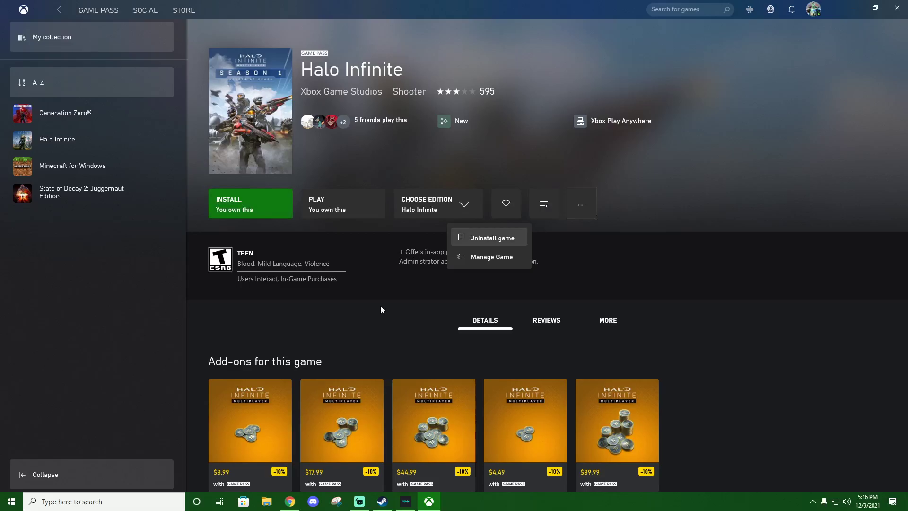
click(250, 203)
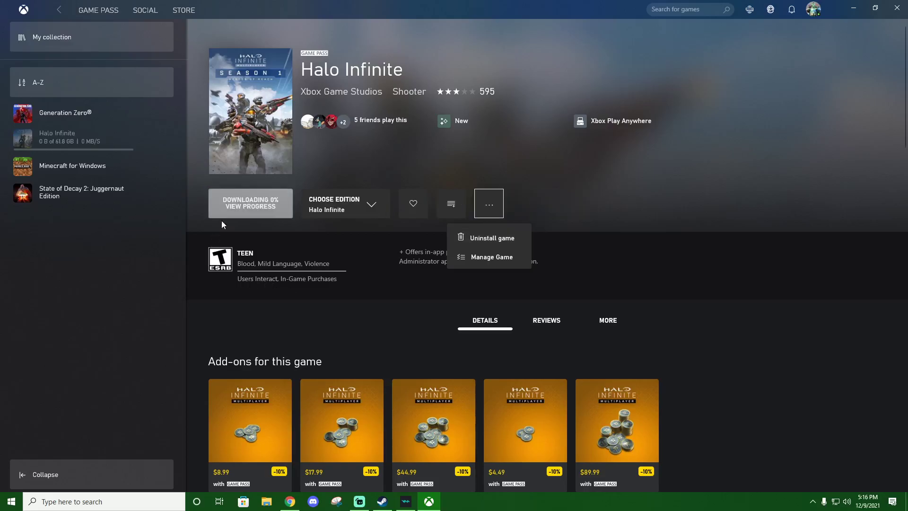
click(493, 256)
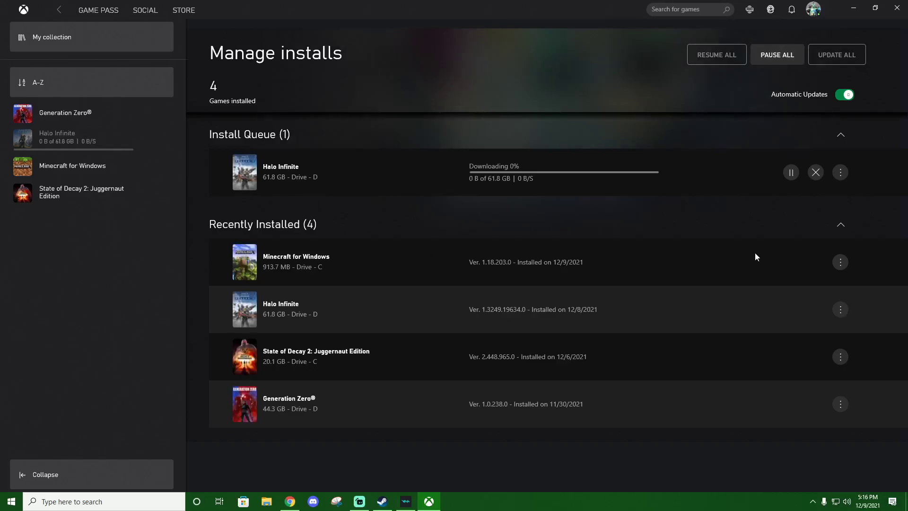
Wait for the install queue to clear on Manage installs, then launch Halo Infinite from the sidebar
click(815, 172)
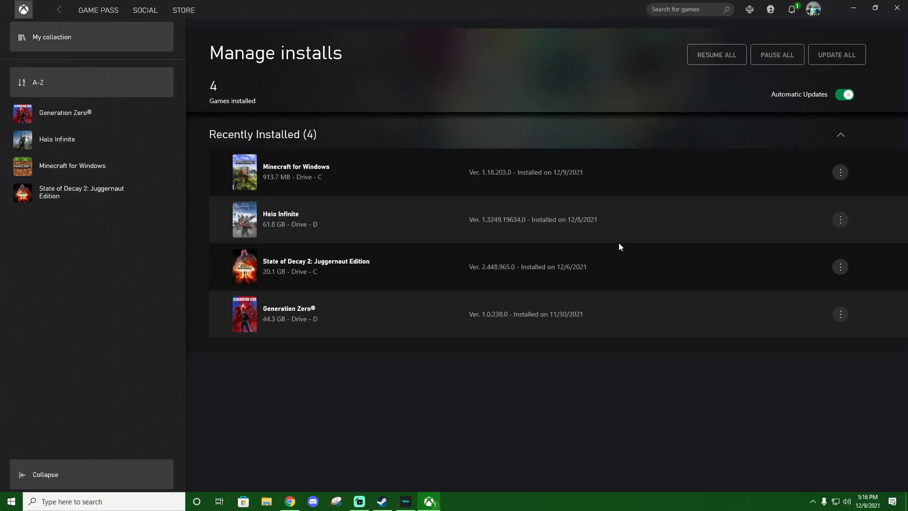
mouse_move(56, 139)
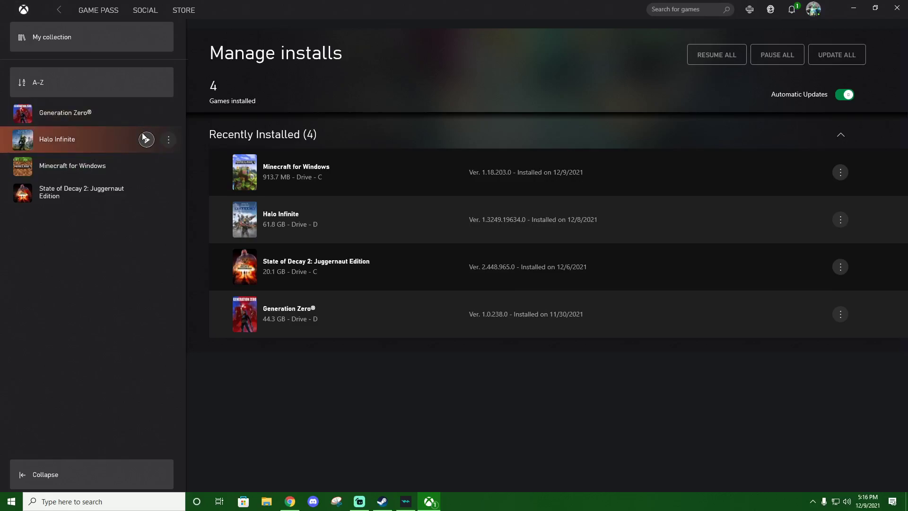
mouse_move(147, 139)
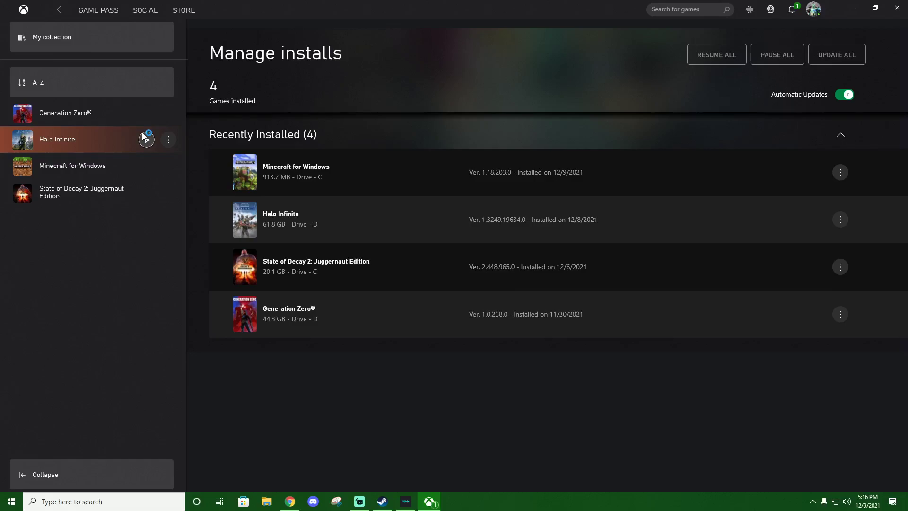
mouse_move(146, 139)
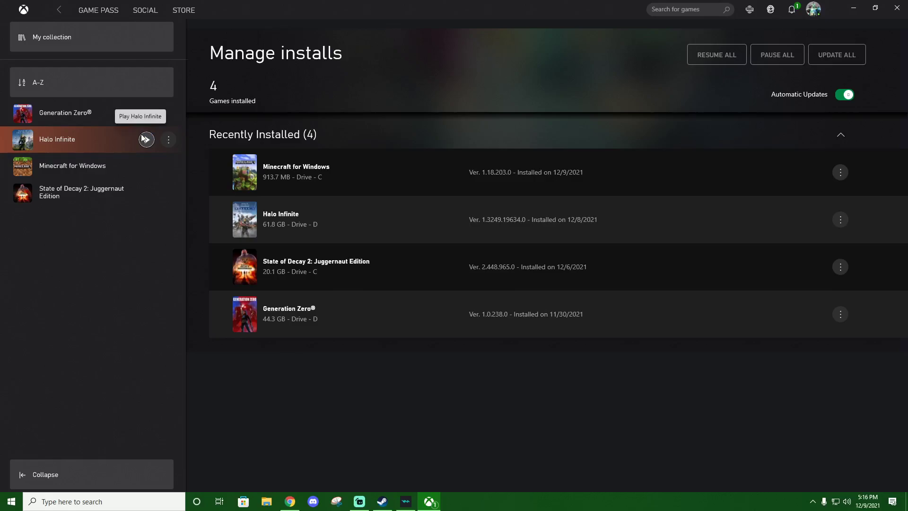
mouse_move(146, 141)
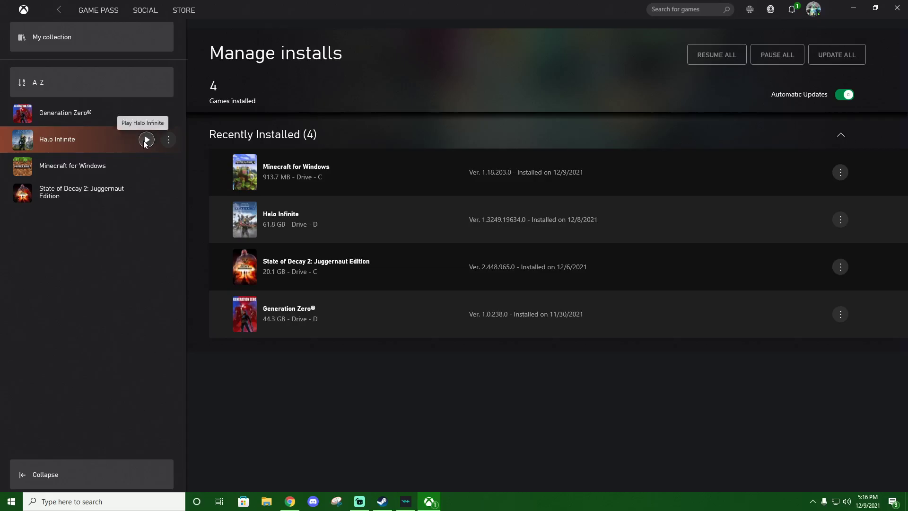
click(146, 140)
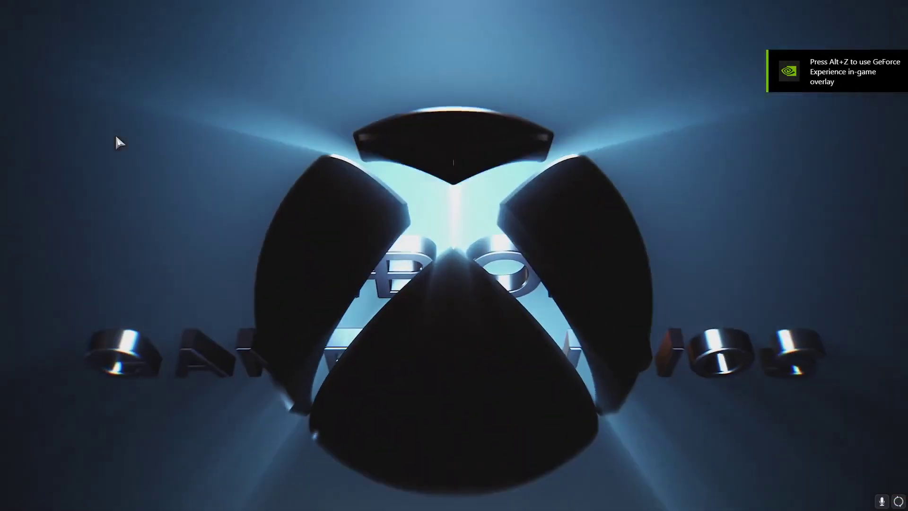